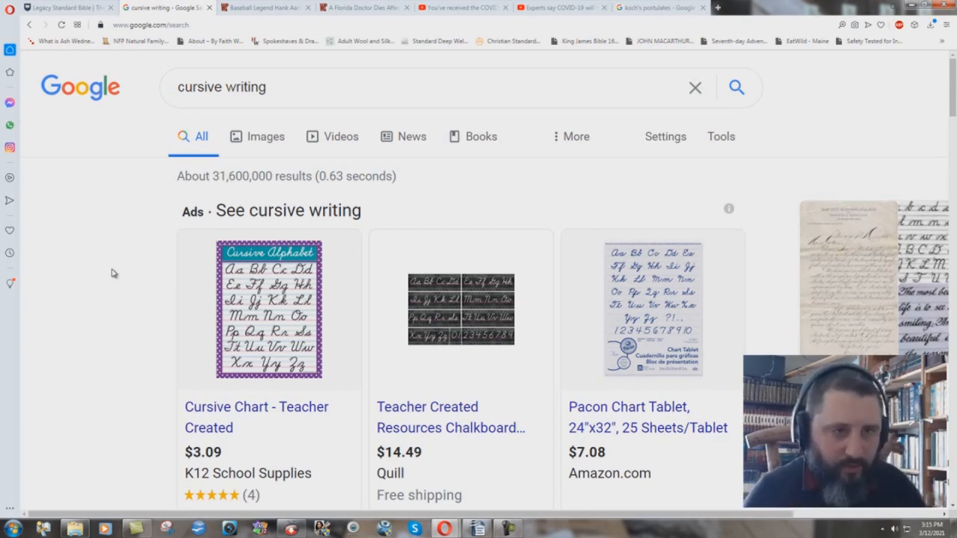
pyautogui.moveTo(132, 327)
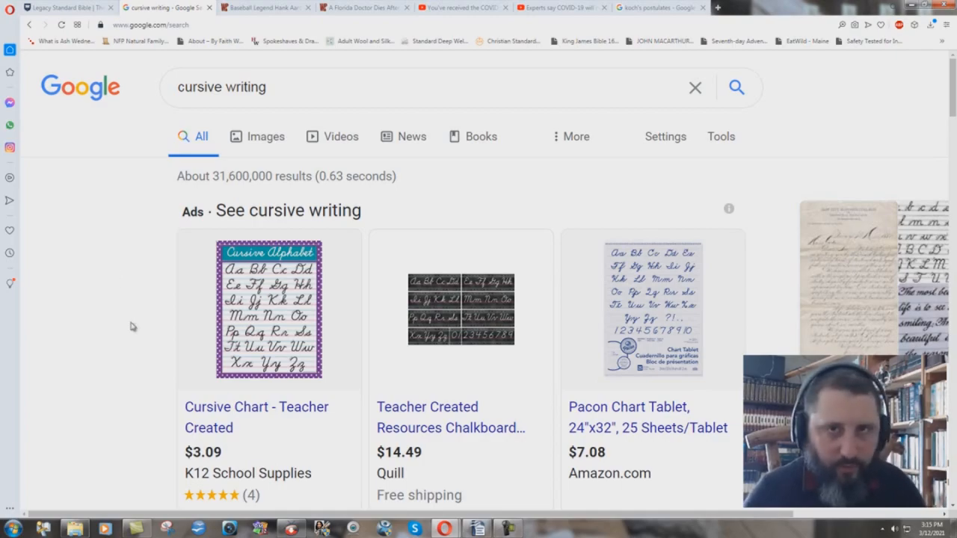
pyautogui.scroll(-3)
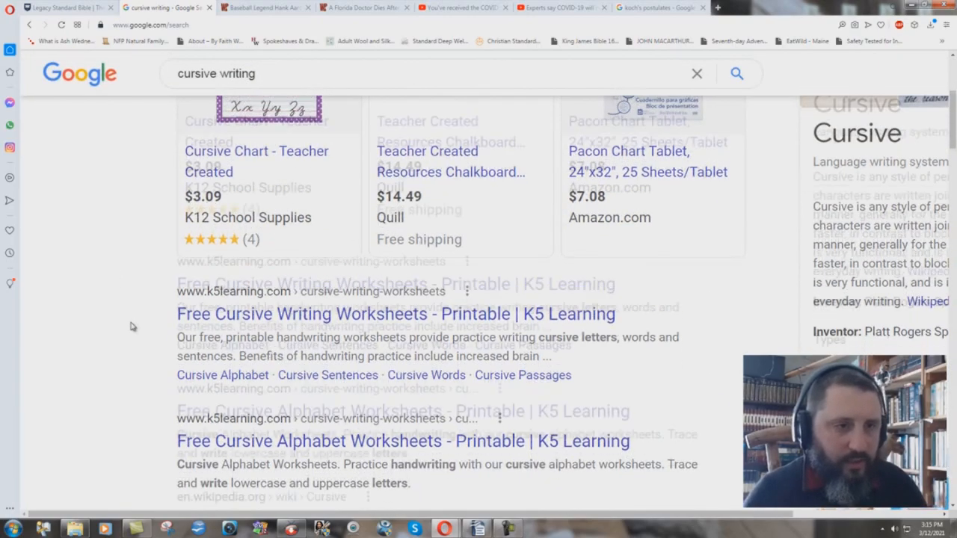
pyautogui.scroll(-3)
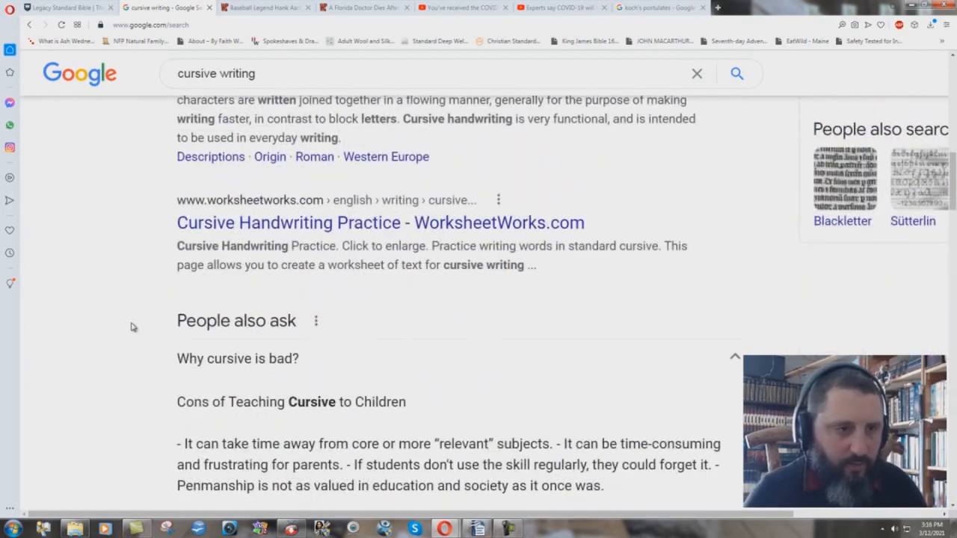
pyautogui.scroll(-3)
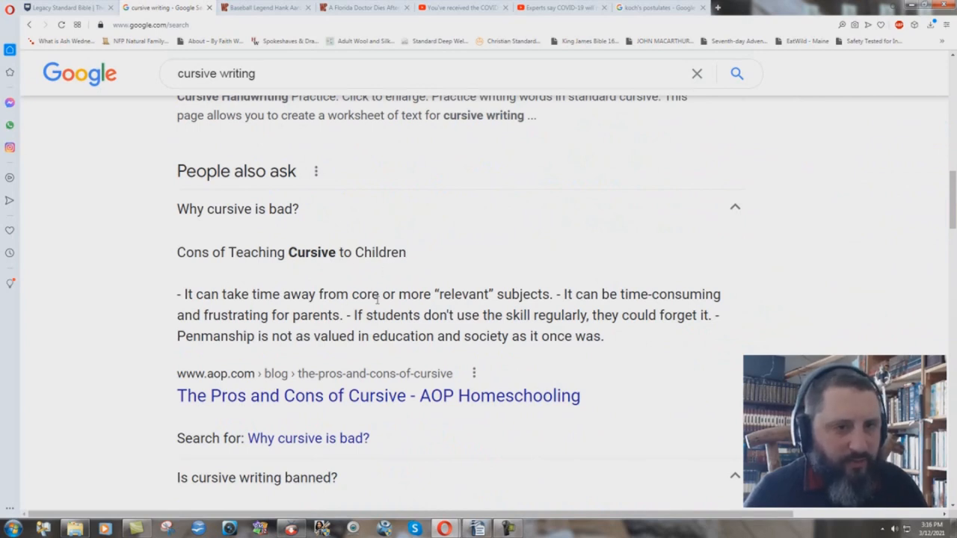
pyautogui.moveTo(305, 330)
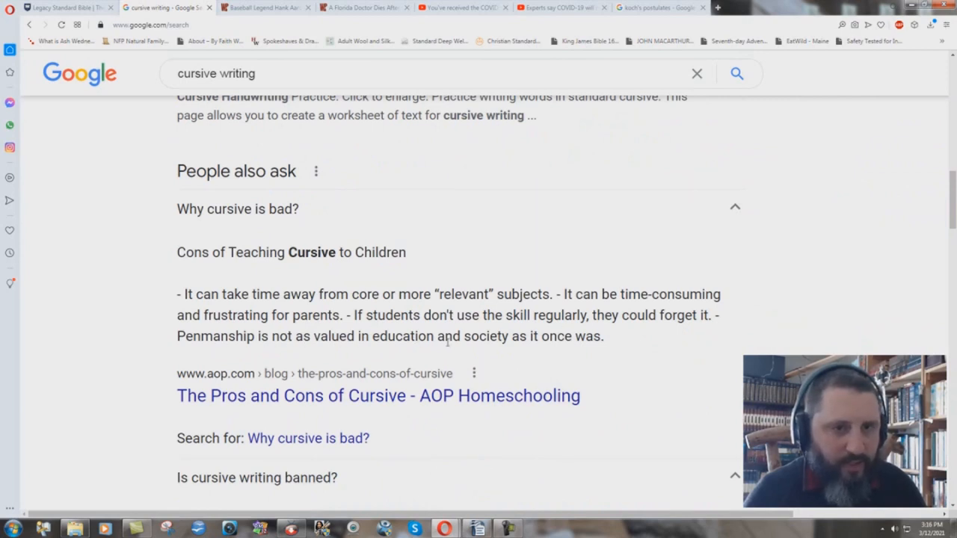
pyautogui.moveTo(619, 355)
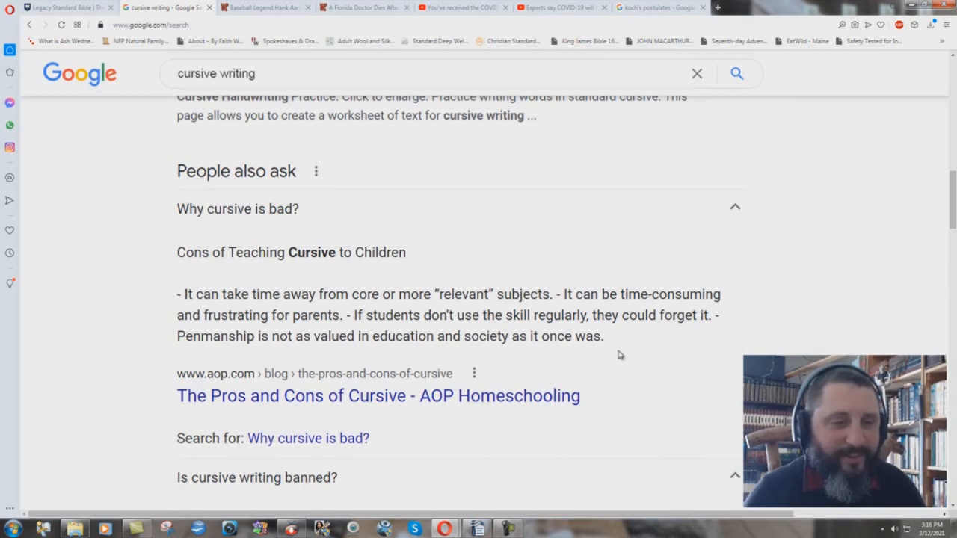
pyautogui.scroll(-3)
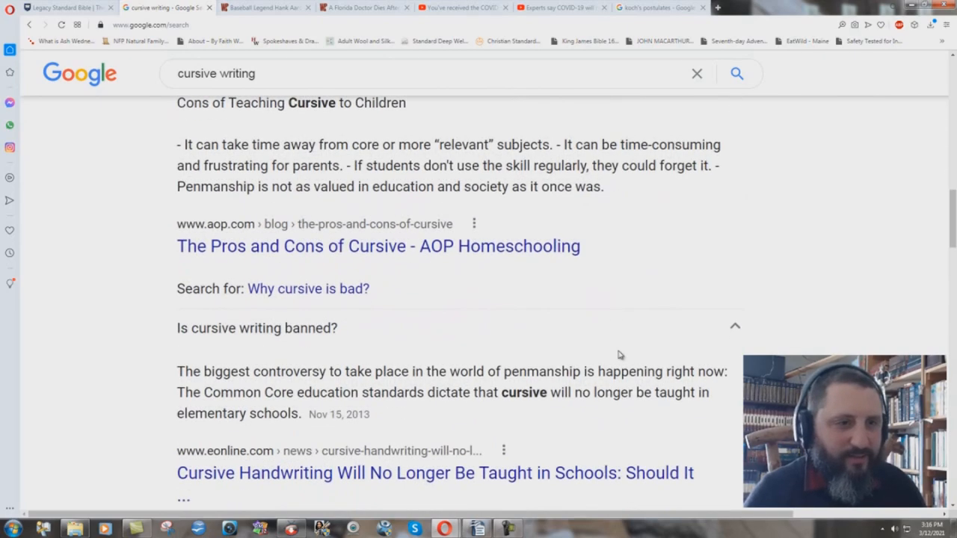
pyautogui.moveTo(340, 332)
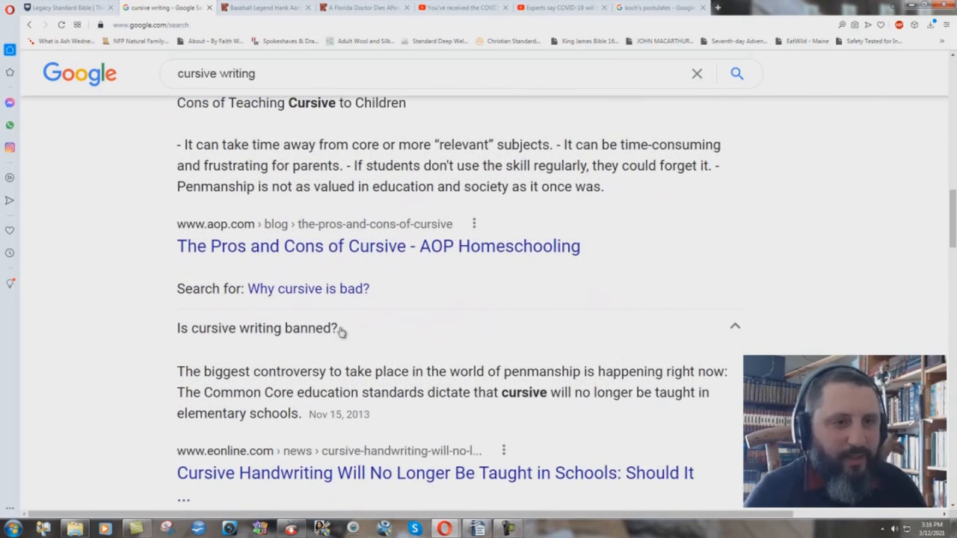
pyautogui.moveTo(310, 401)
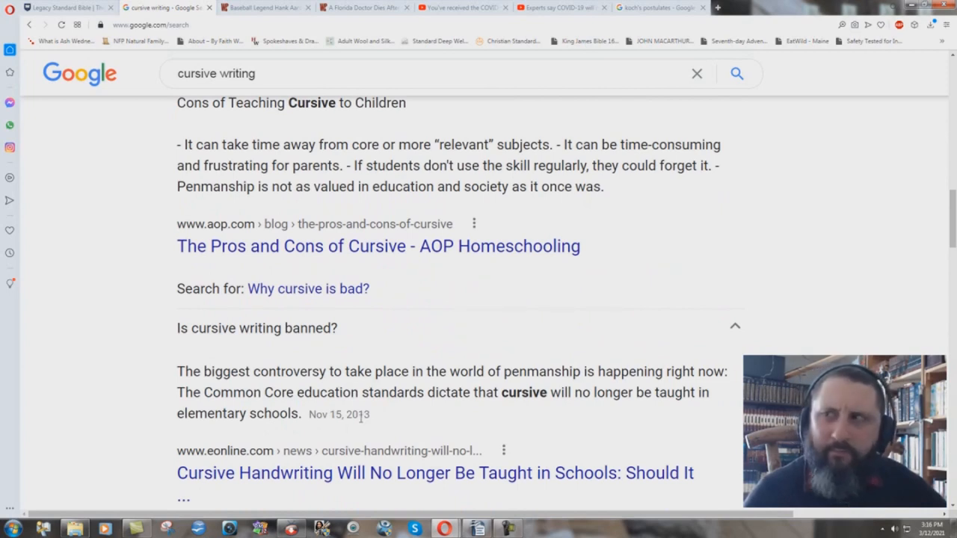
pyautogui.moveTo(550, 402)
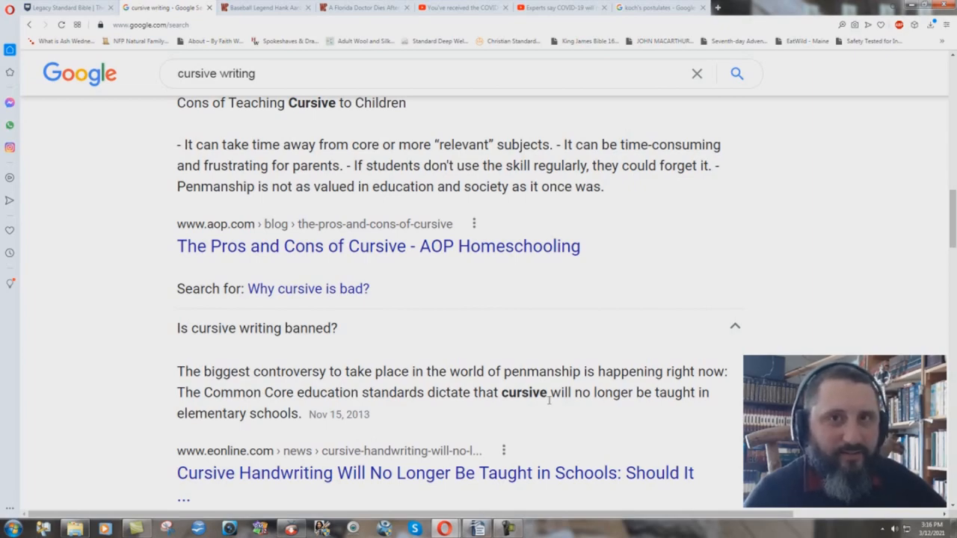
pyautogui.scroll(-3)
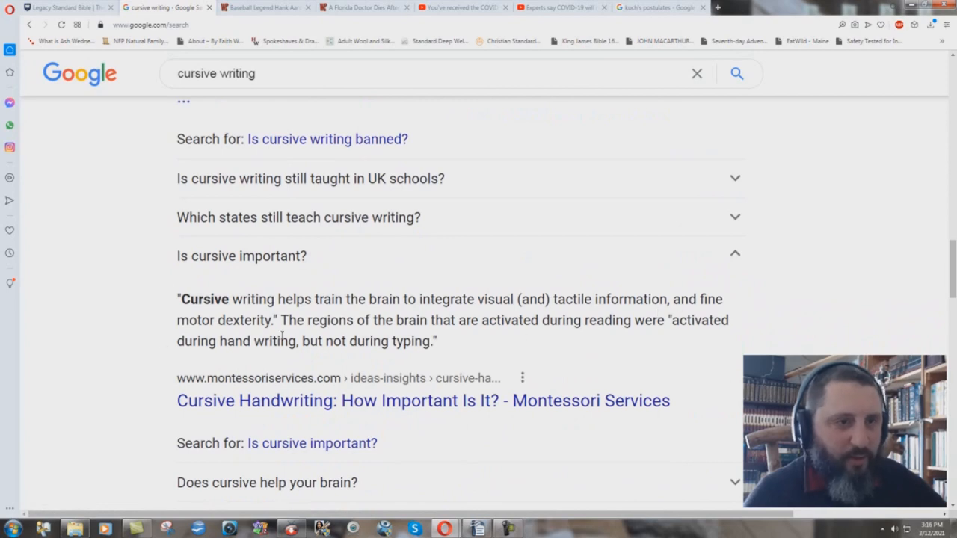
pyautogui.moveTo(444, 347)
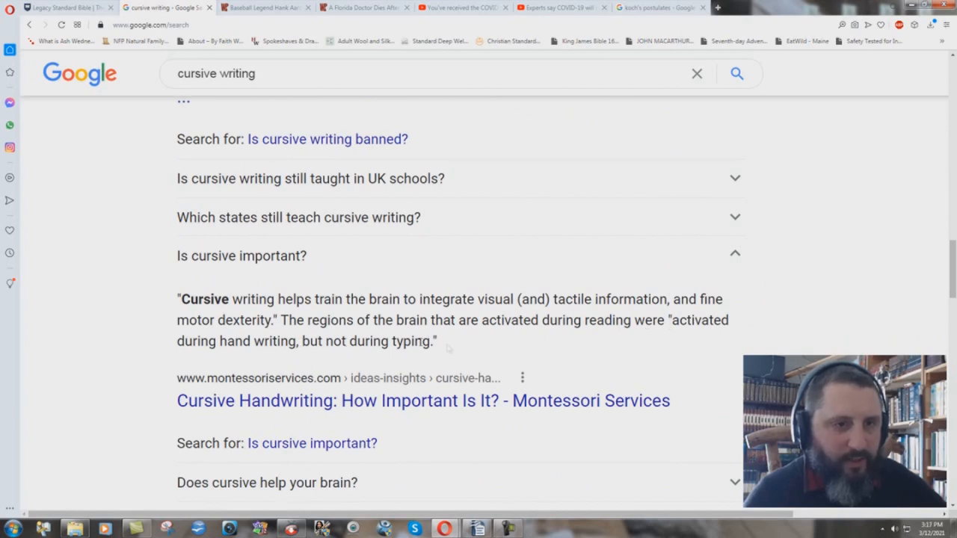
pyautogui.moveTo(469, 352)
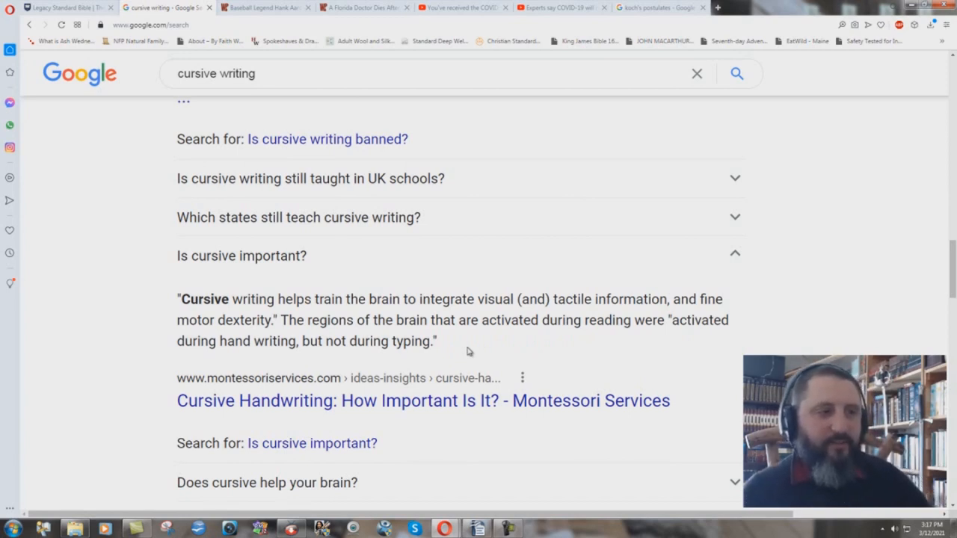